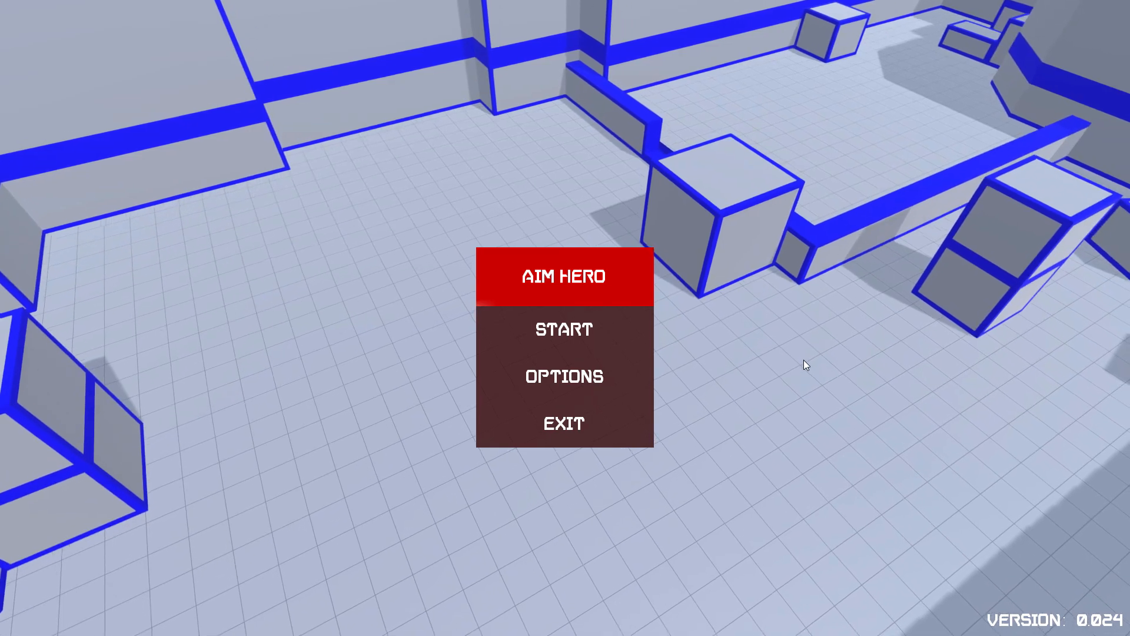
# Step: In Options, open Mouse Sensitivity and browse the Game dropdown (Paladins, Overwatch, CS:GO)
pyautogui.click(564, 375)
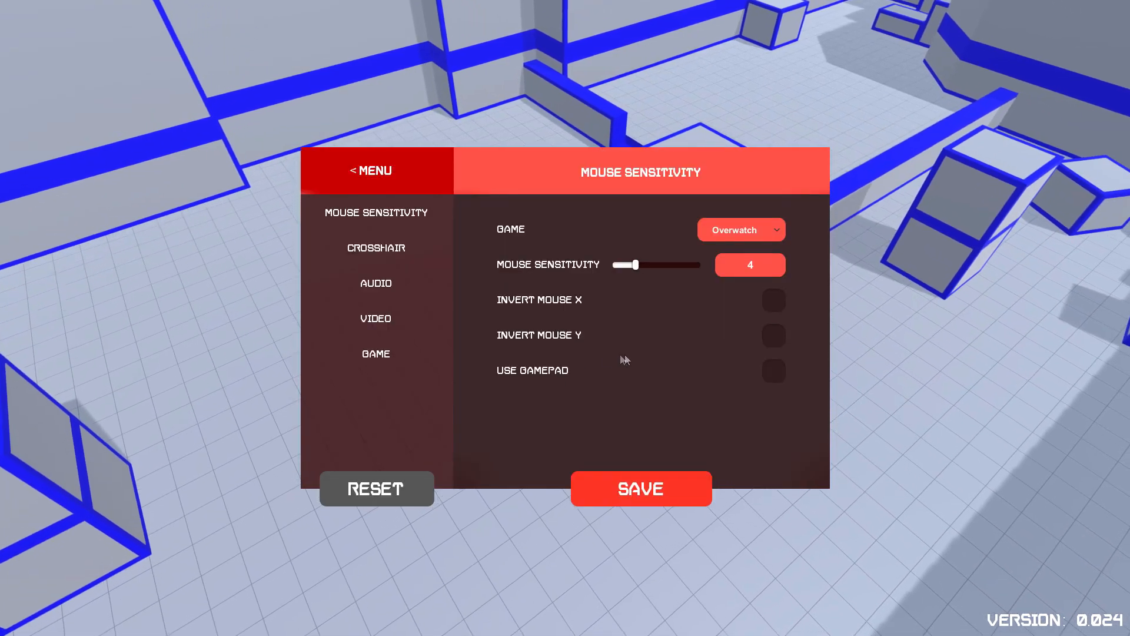
pyautogui.click(740, 229)
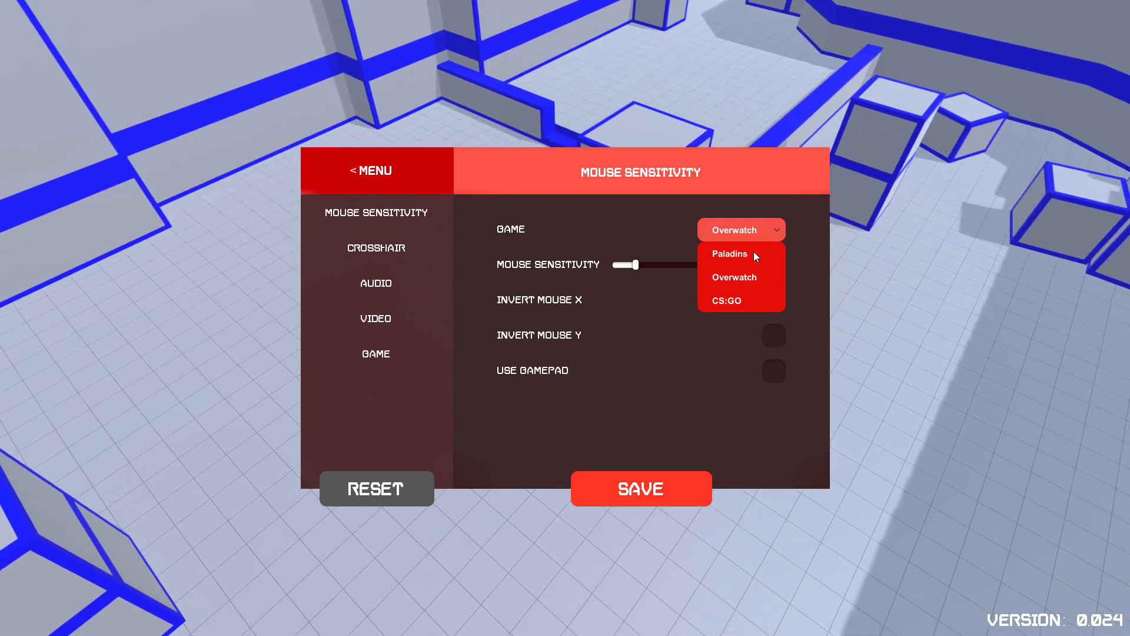
pyautogui.click(734, 277)
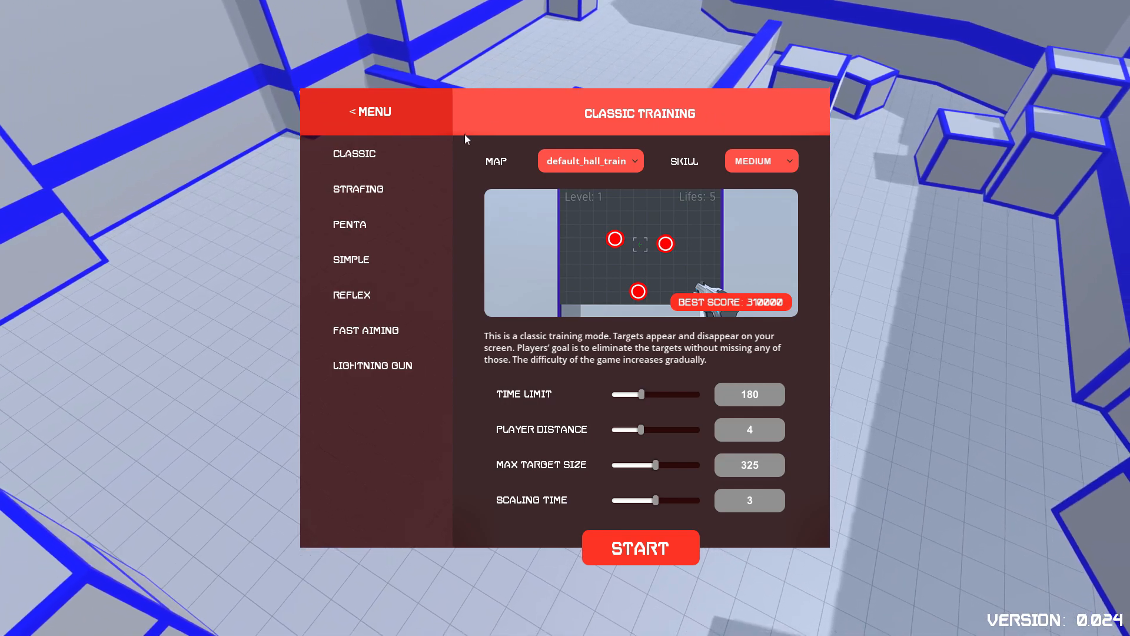
# Step: Set Classic Training skill to CUSTOM and raise Max Target Size to 535
pyautogui.click(761, 161)
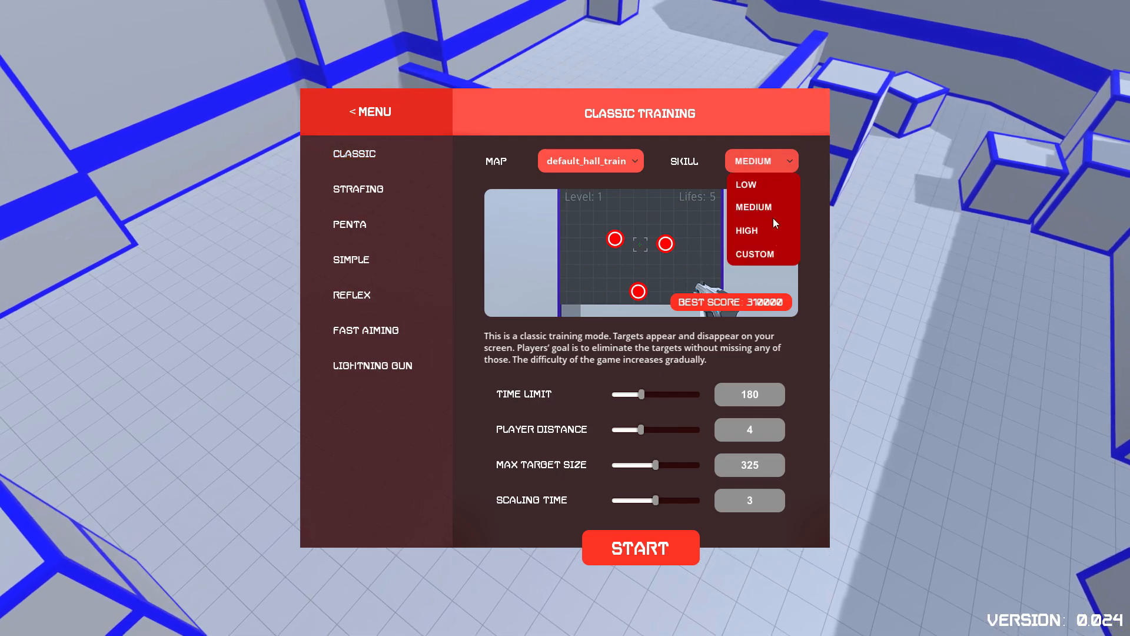
pyautogui.click(754, 254)
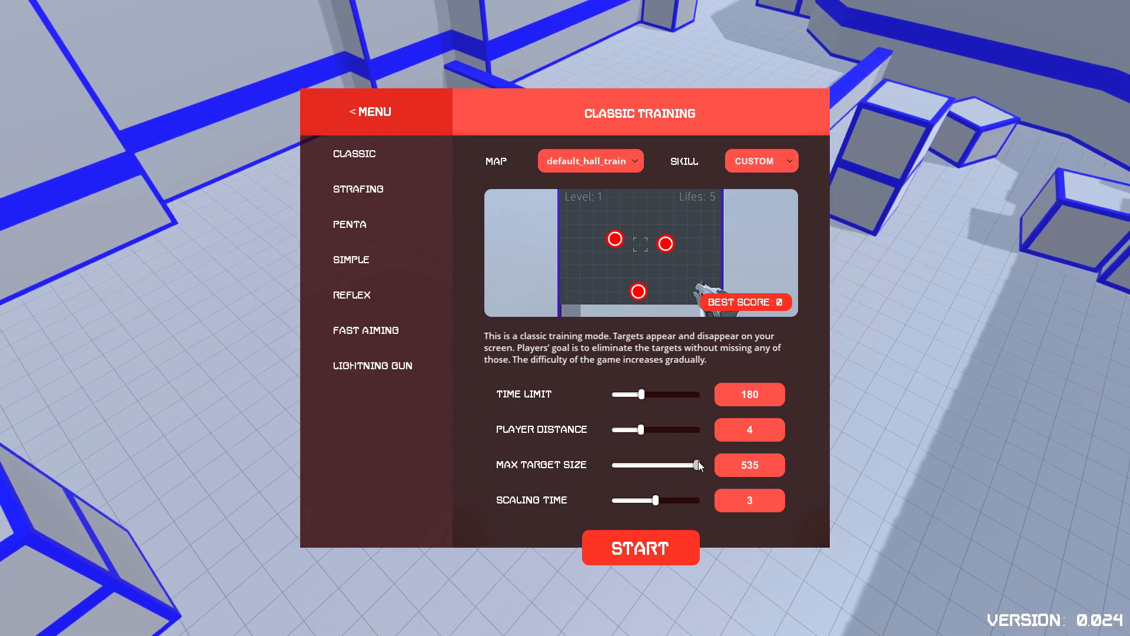
pyautogui.click(640, 548)
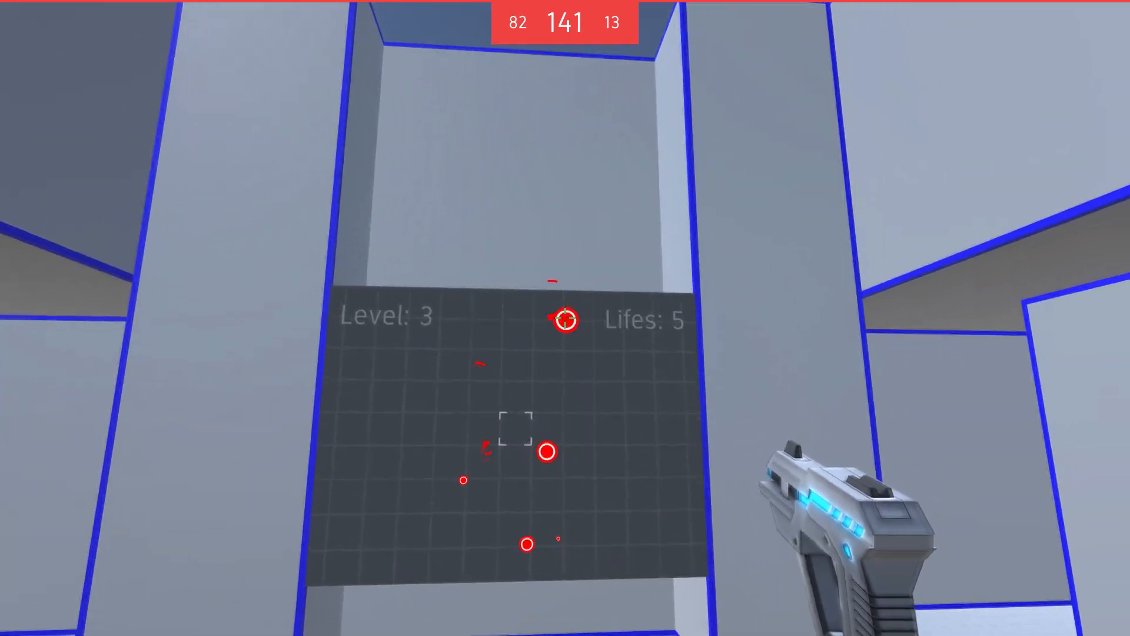
# Step: Shoot the red targets on the grid wall in a Classic training round
pyautogui.click(565, 318)
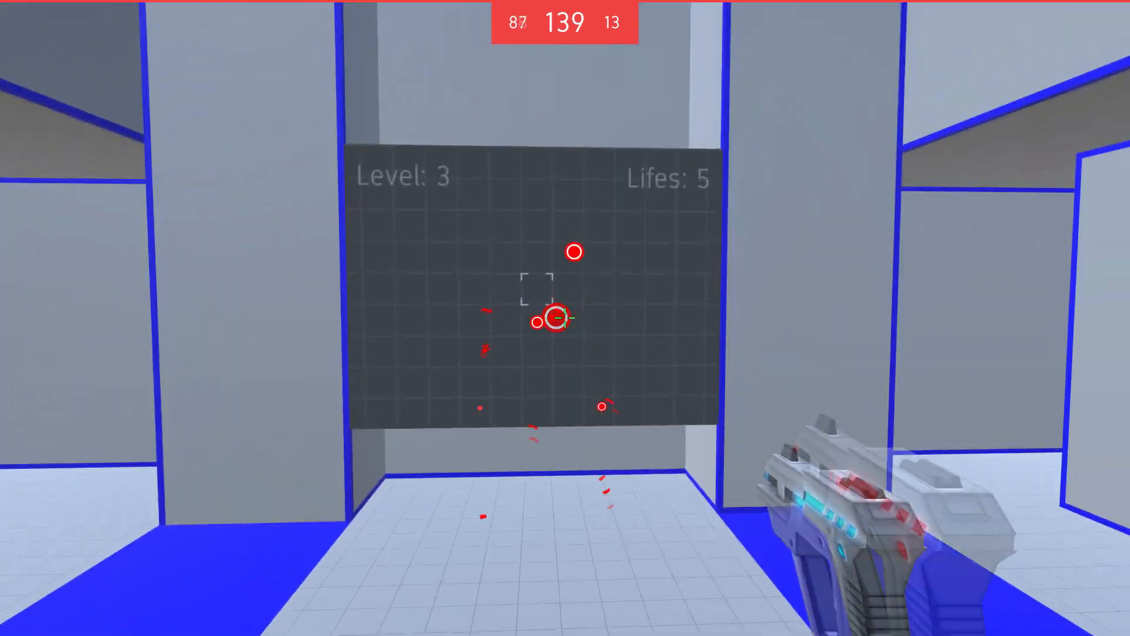
pyautogui.click(565, 318)
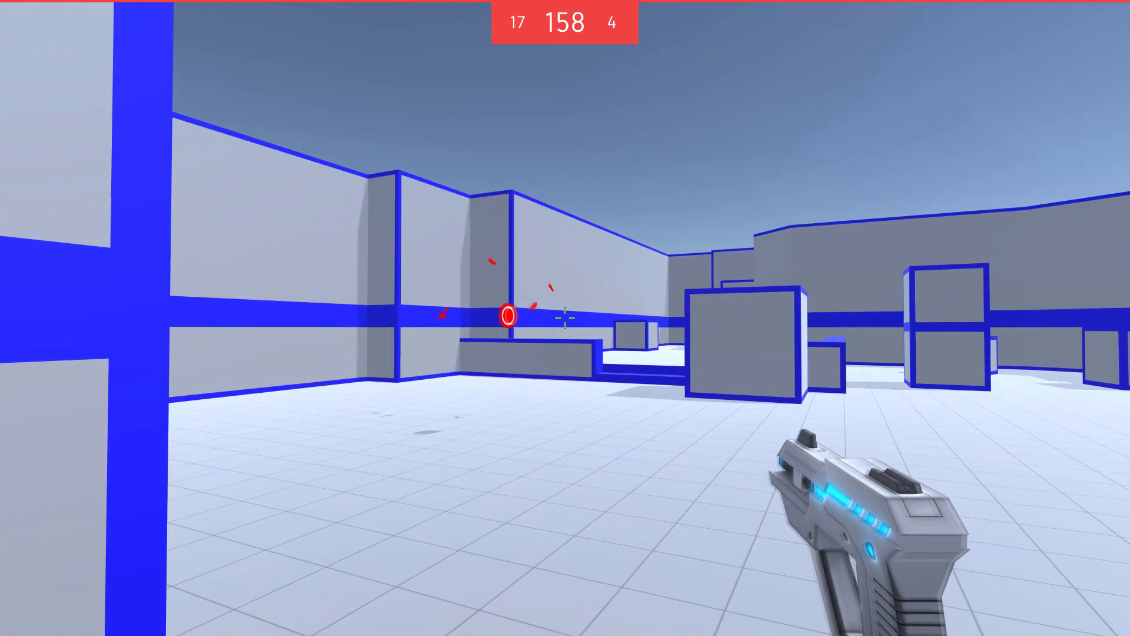
# Step: Shoot the moving and distant targets in Strafing mode, then return to the grid wall
pyautogui.click(564, 317)
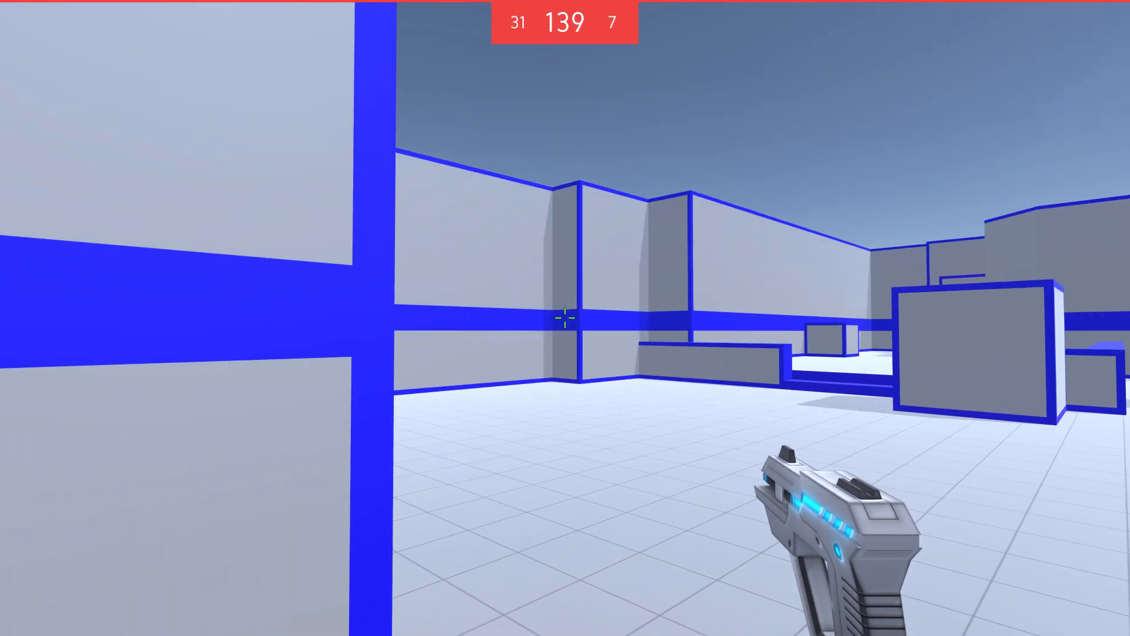
pyautogui.click(565, 318)
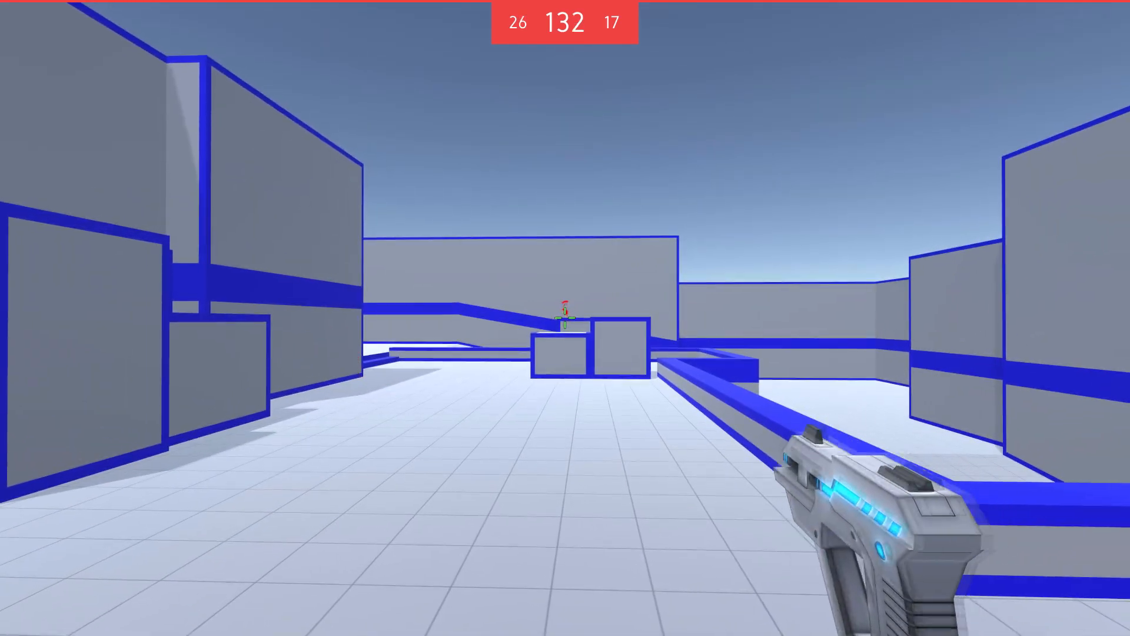
pyautogui.click(565, 318)
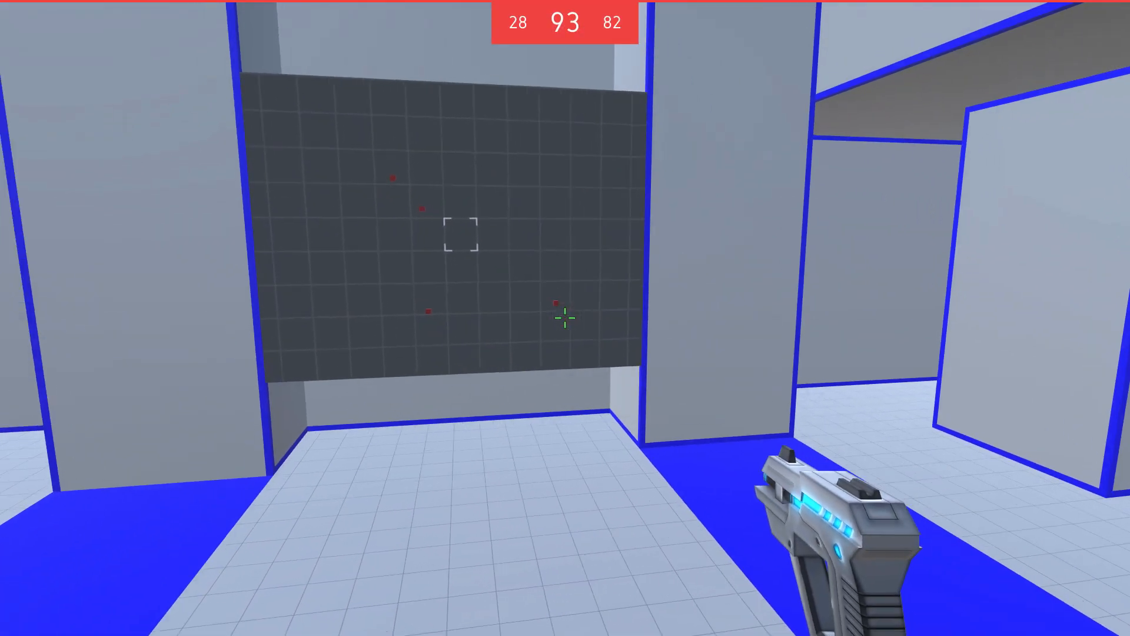
# Step: Shoot the small targets popping up on the grid wall in the Penta/Reflex drill
pyautogui.click(565, 318)
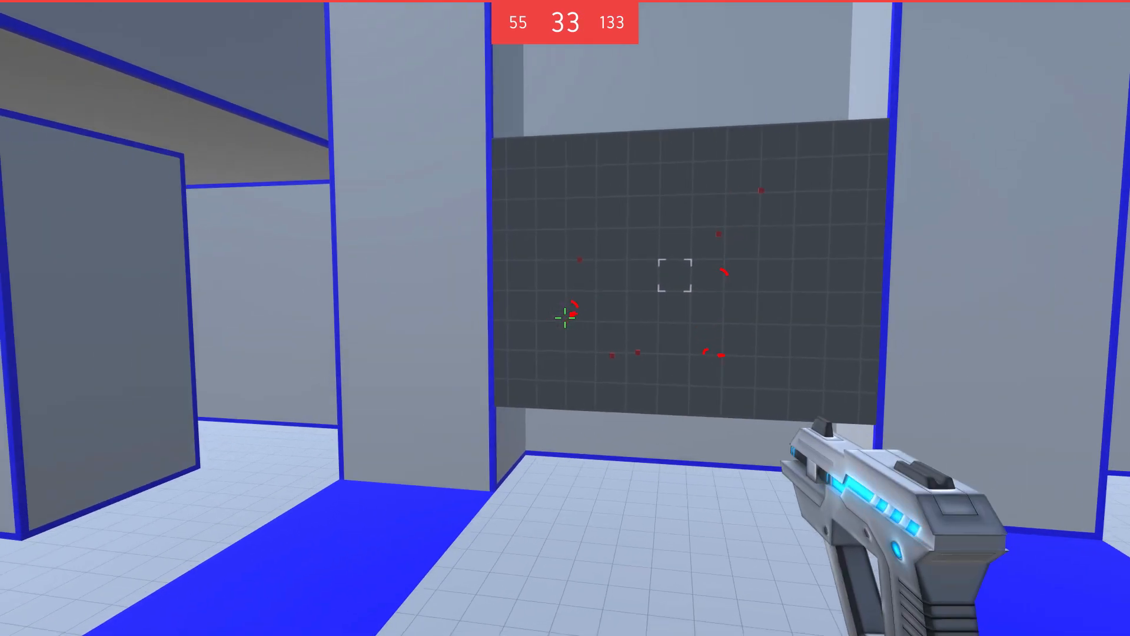
pyautogui.click(565, 318)
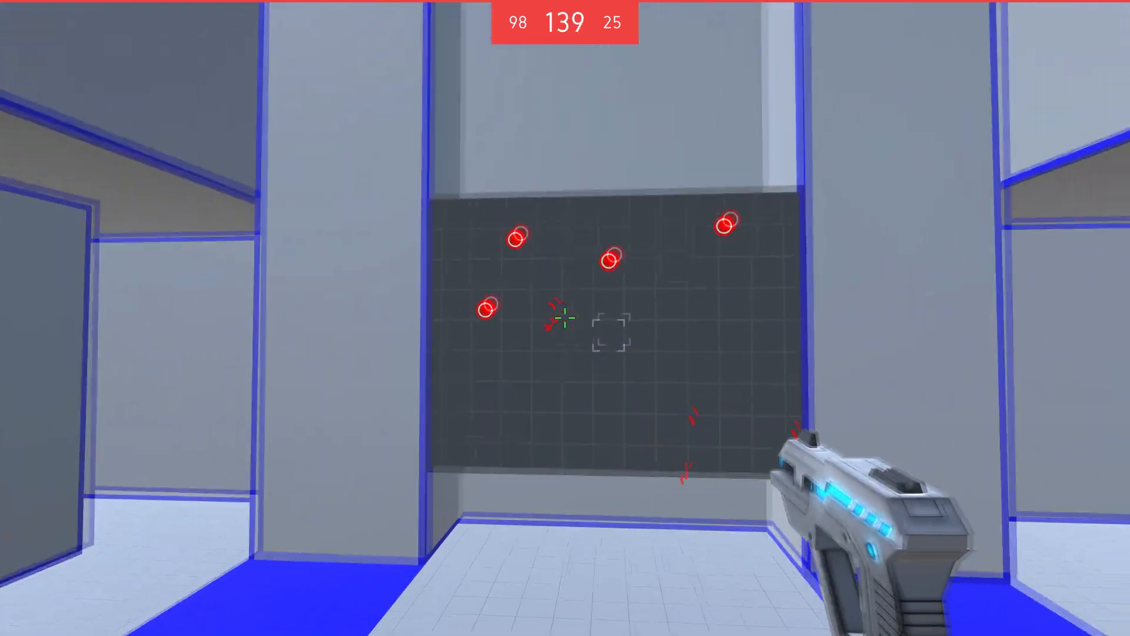
# Step: Hit the wall target in Fast Aiming, then track the corridor target with the Lightning Gun beam
pyautogui.click(565, 316)
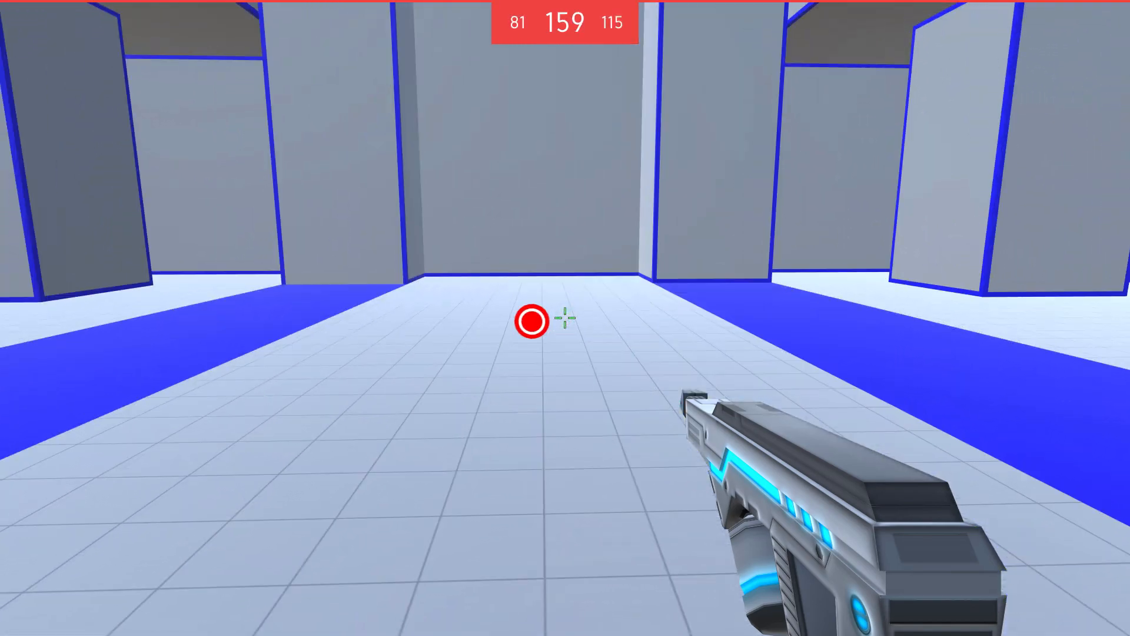
pyautogui.click(565, 317)
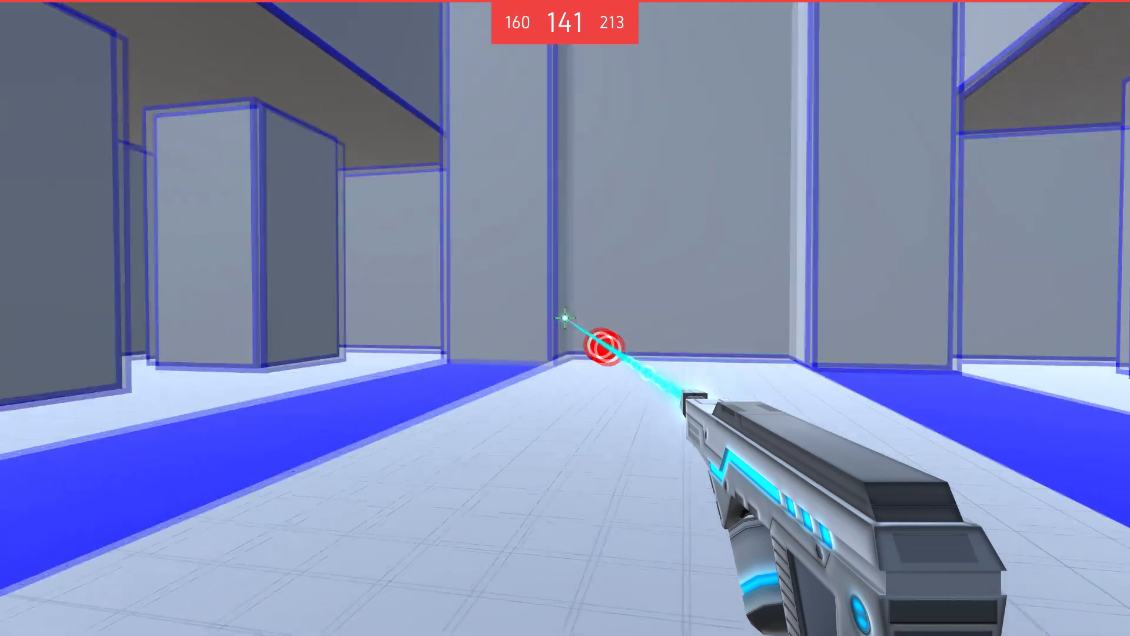
pyautogui.moveTo(564, 321)
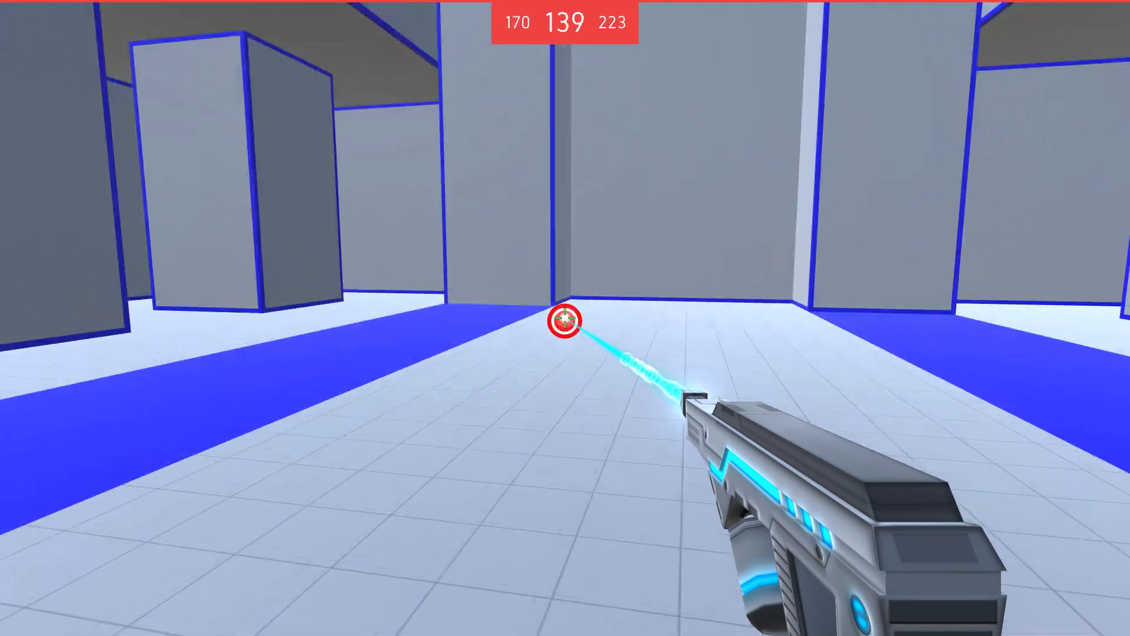